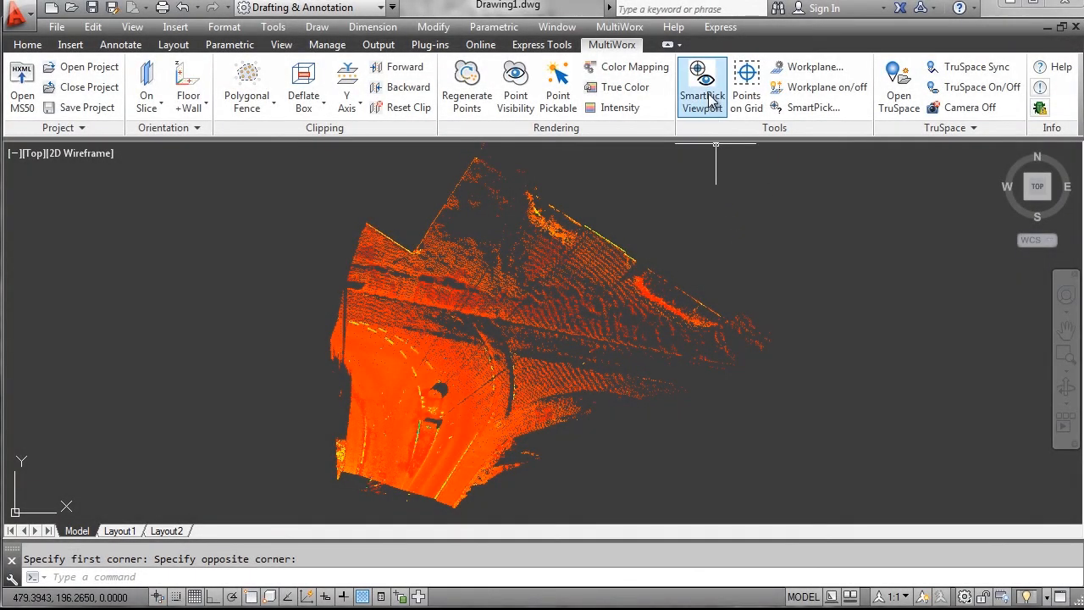
Open the SmartPick Viewport preview window from the MultiWorx ribbon.
click(702, 80)
text(3)
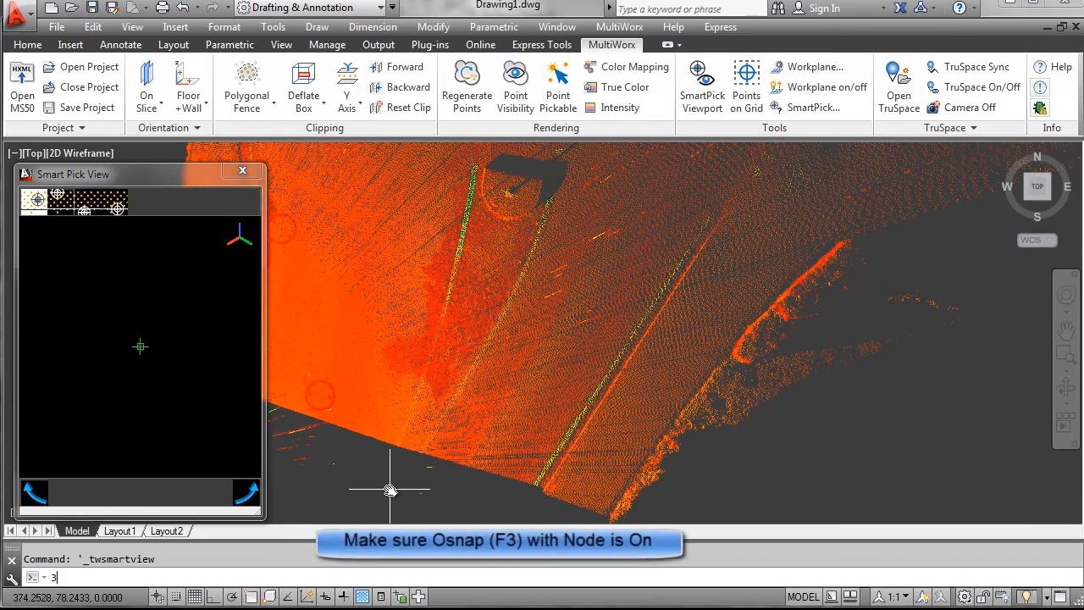
Start a 3D polyline with 3DPOLY, placing its first point at the curb bottom.
text(DPo)
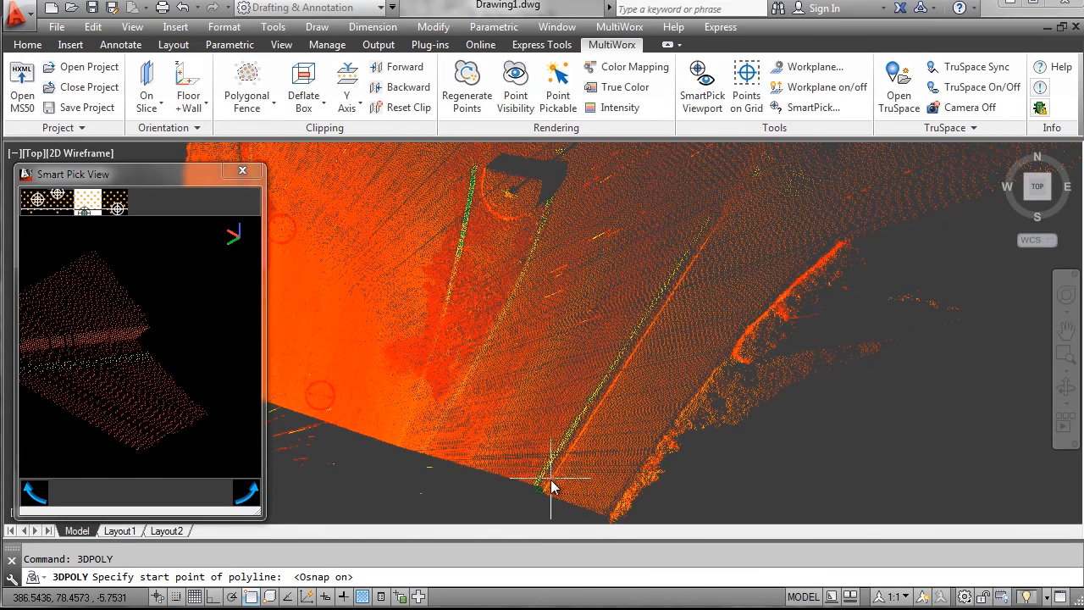
click(550, 487)
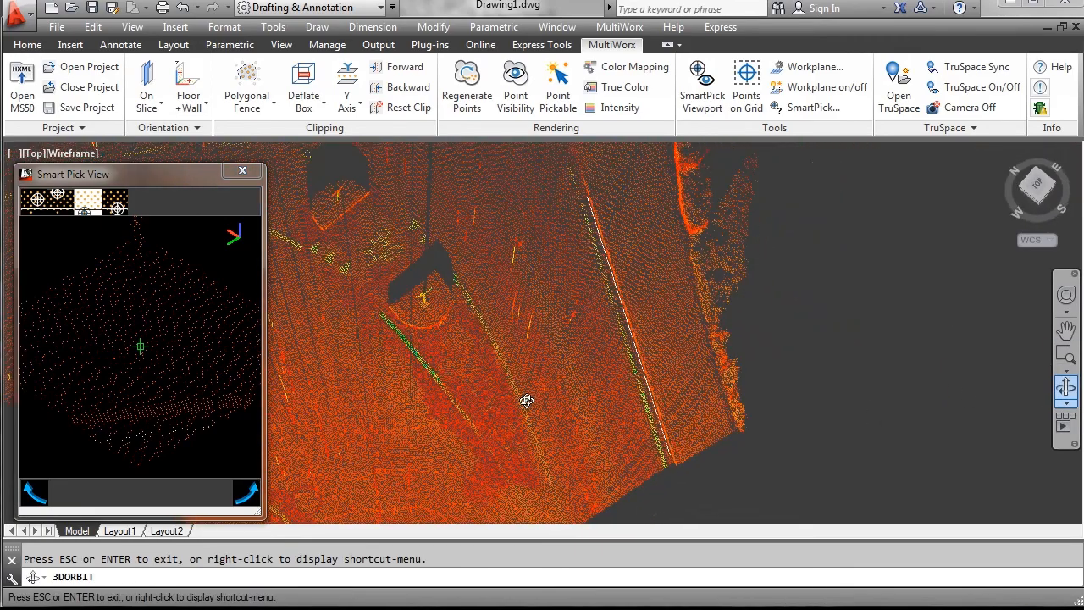
Orbit the point cloud to an oblique view of the signpost, then exit orbit.
drag(526, 401, 592, 294)
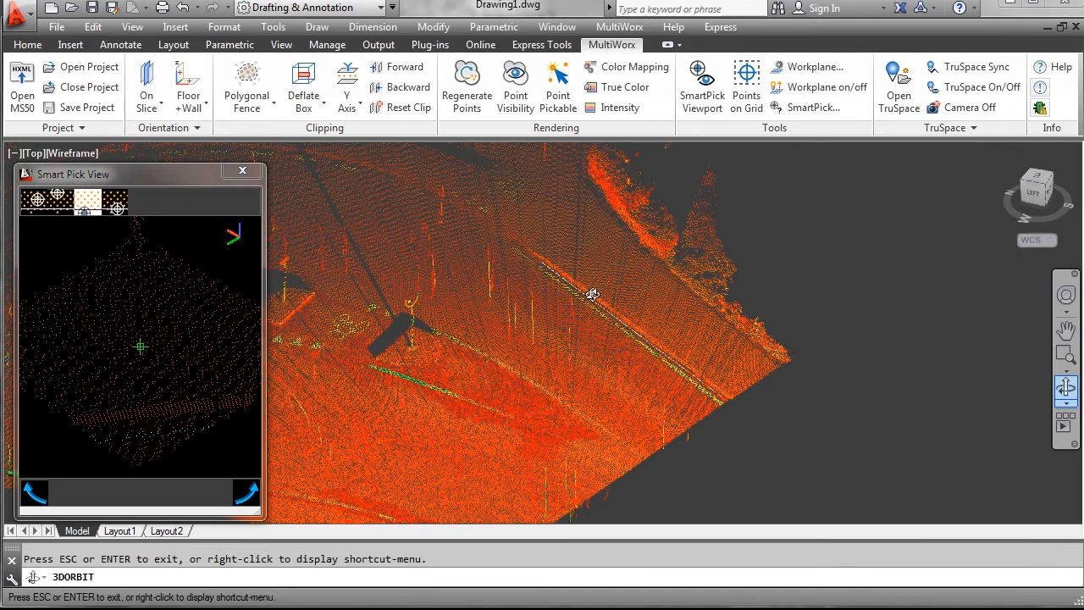
right_click(593, 295)
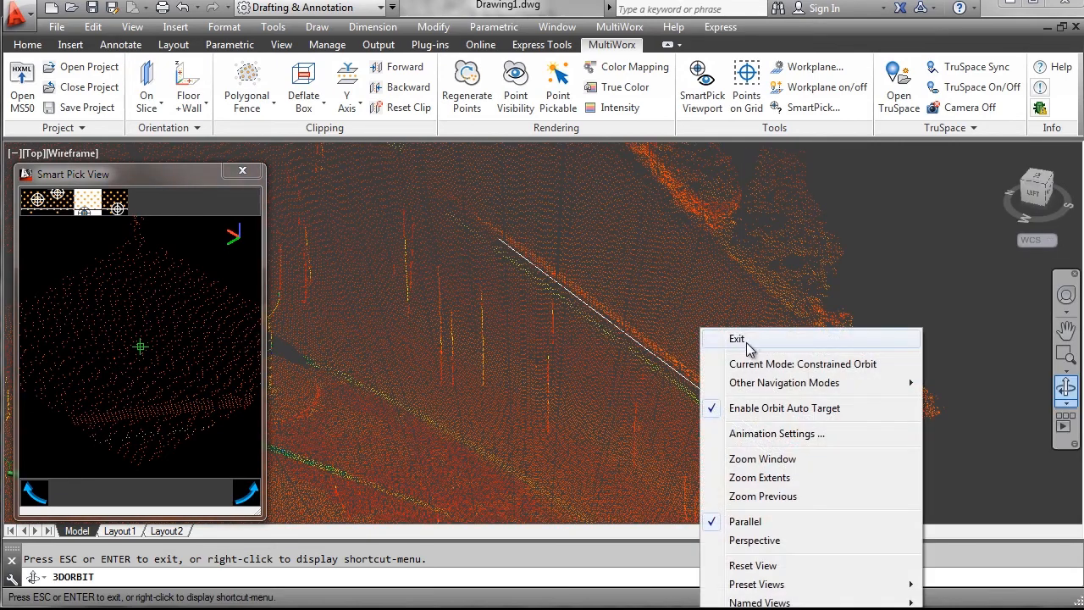
click(736, 338)
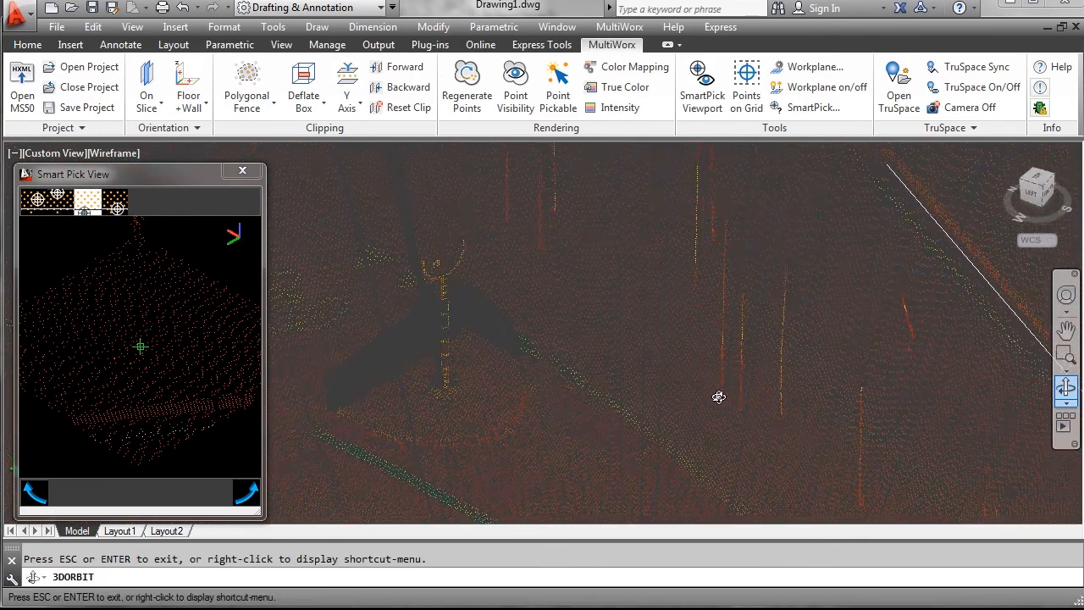
right_click(719, 398)
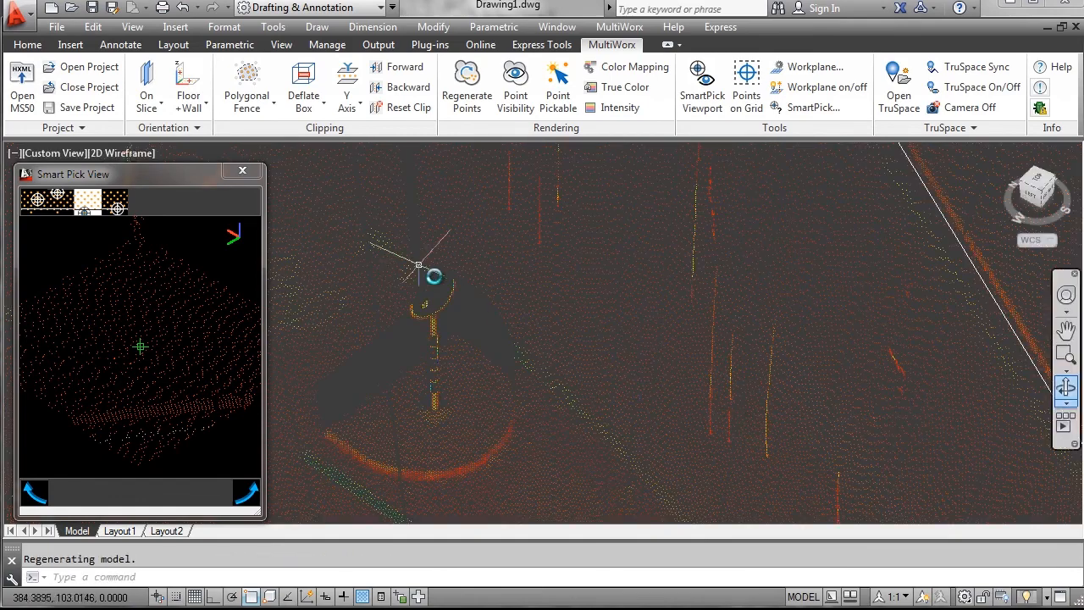
Draw a circle centred on the signpost base picked via SmartPick.
click(27, 44)
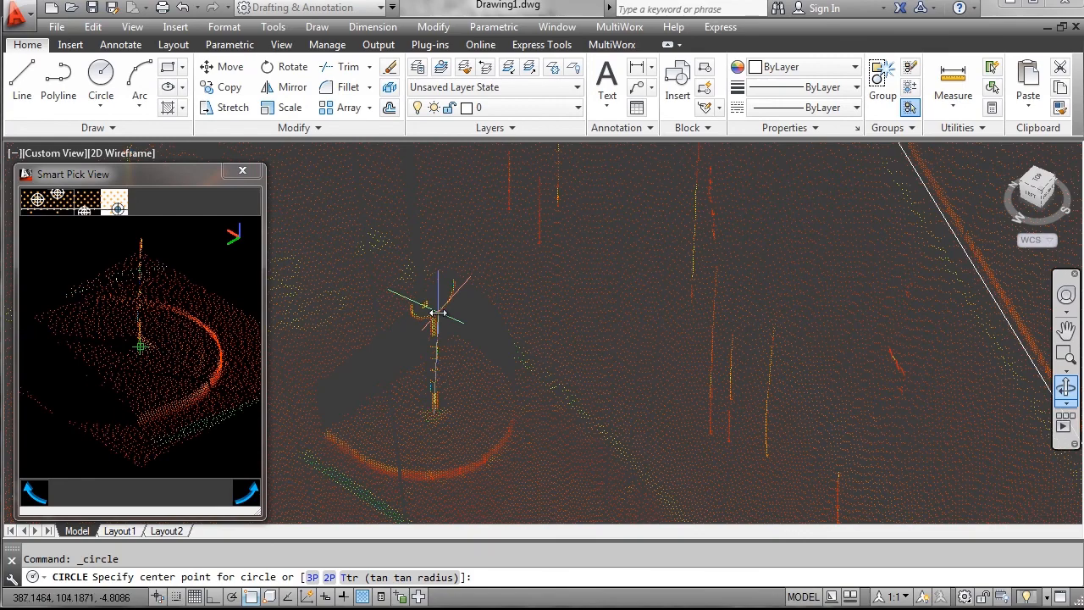
click(439, 316)
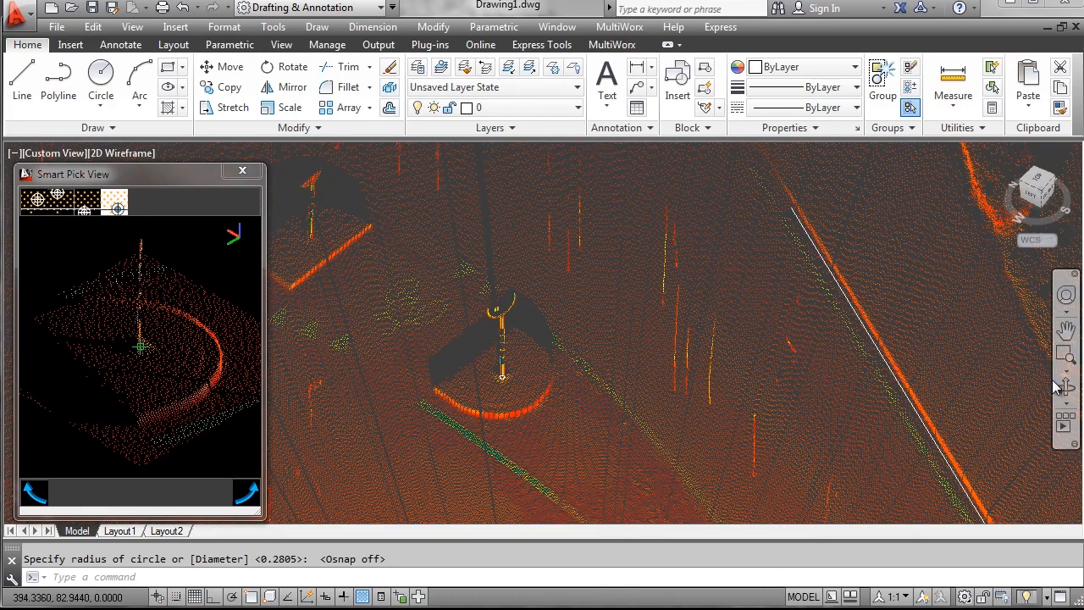
click(1067, 388)
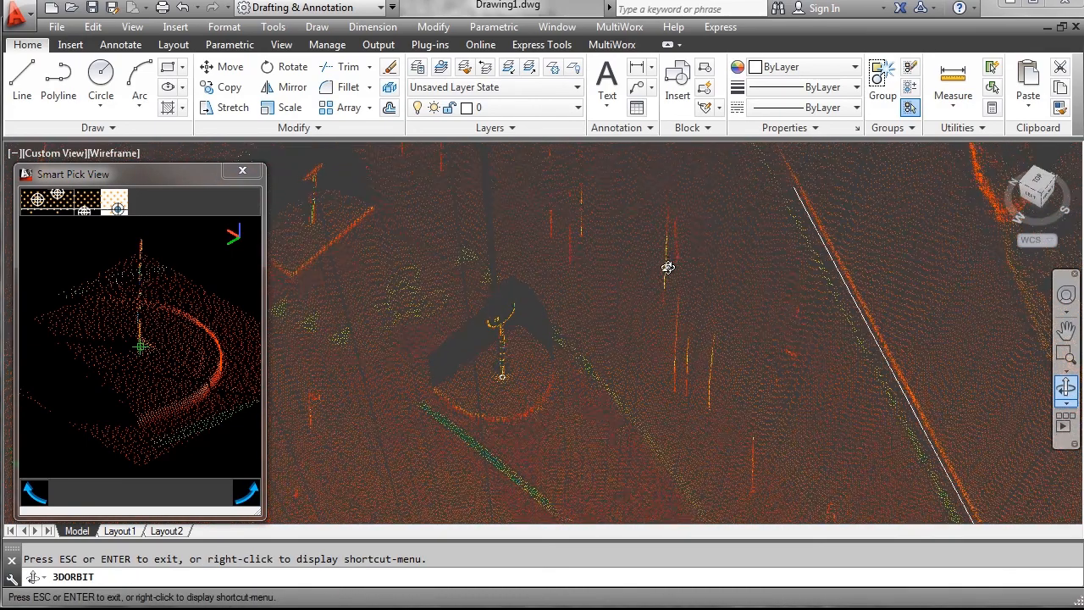
Orbit to a top-down view of the signpost and circle, then exit orbit.
drag(668, 268, 600, 347)
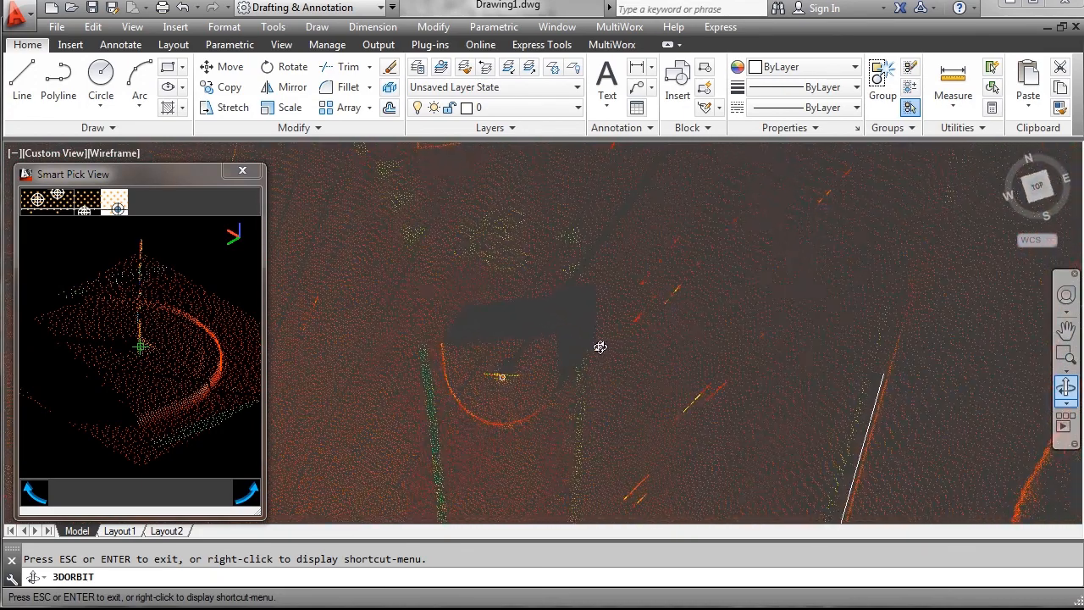
right_click(601, 347)
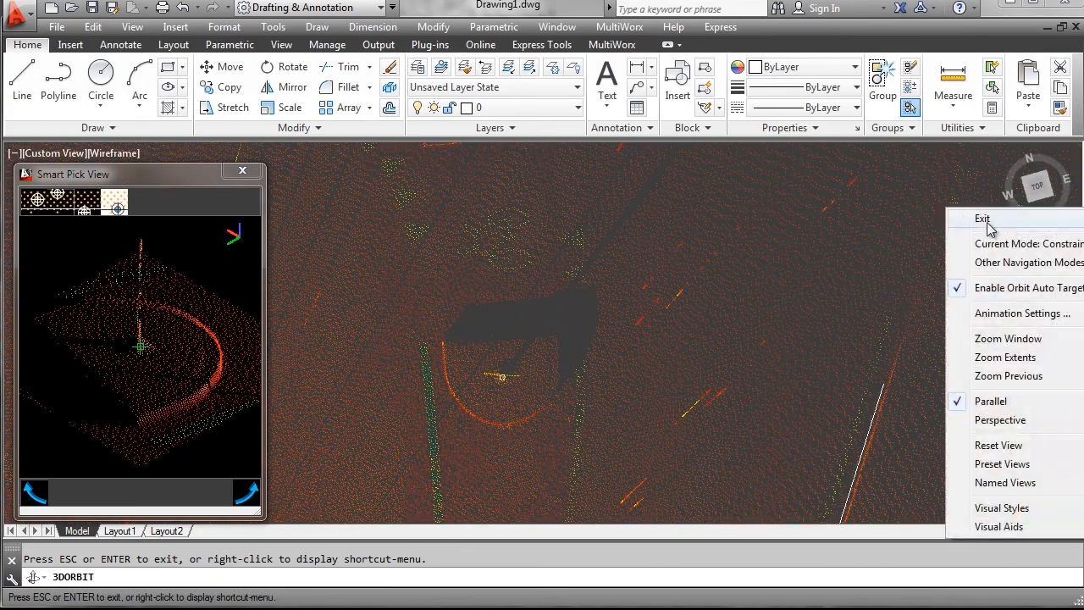
click(983, 219)
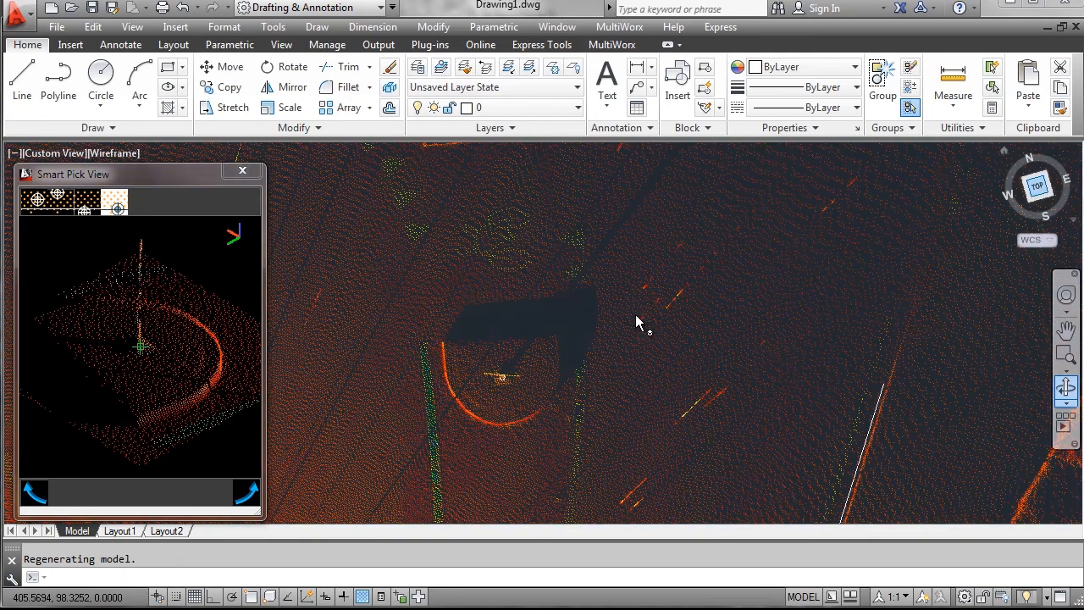